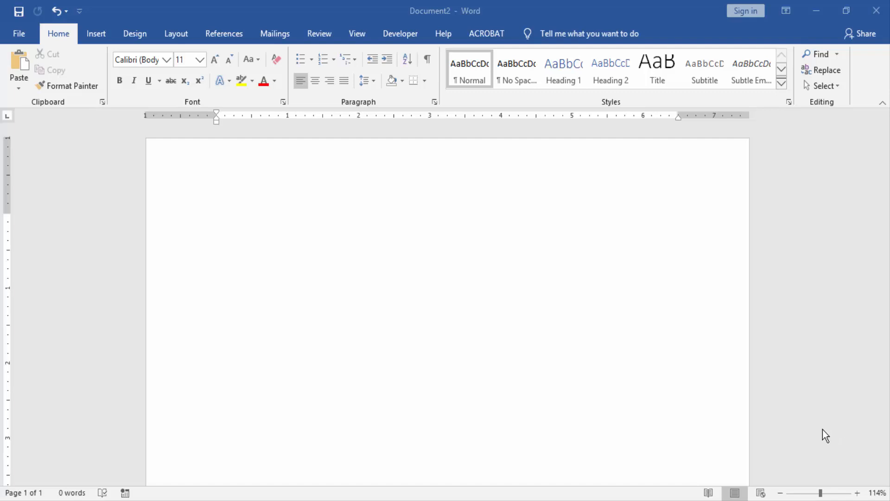
mouse_move(821, 442)
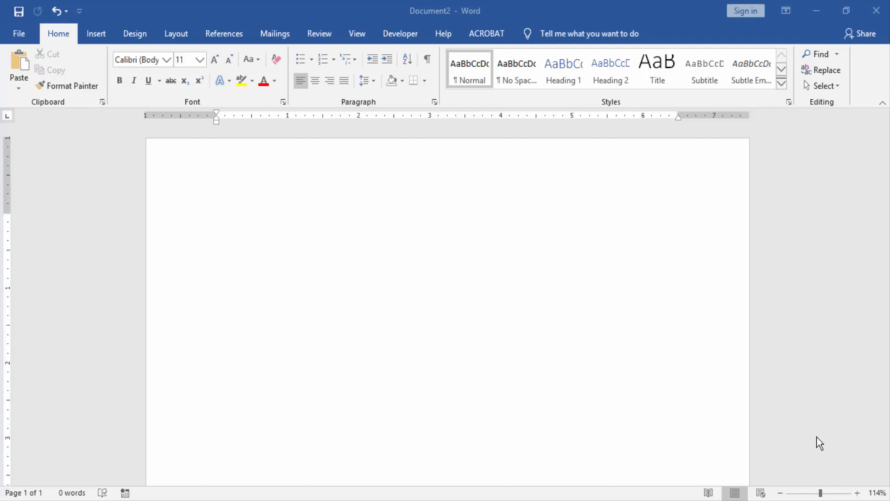
mouse_move(381, 376)
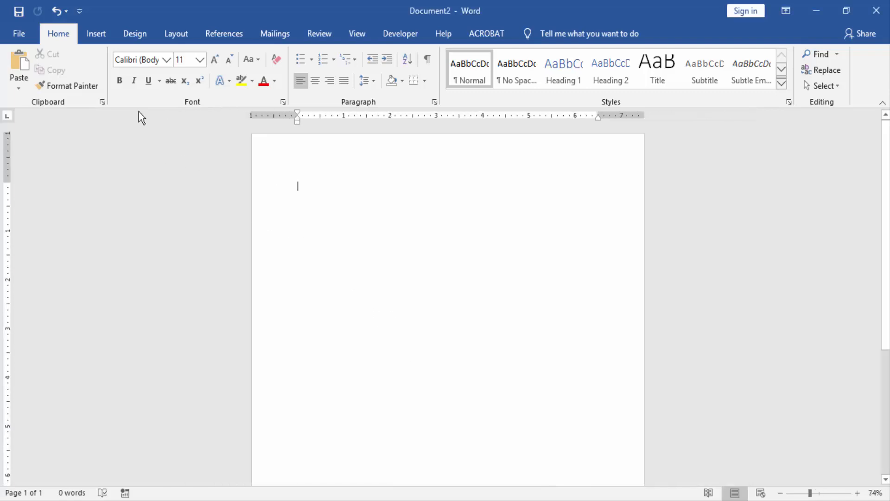
Choose the Rectangle shape from the Insert > Shapes gallery
left_click(96, 34)
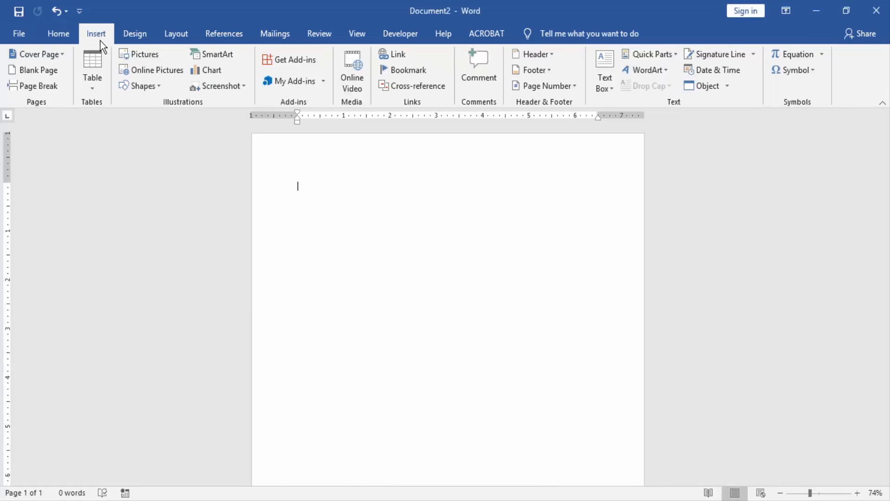
left_click(142, 86)
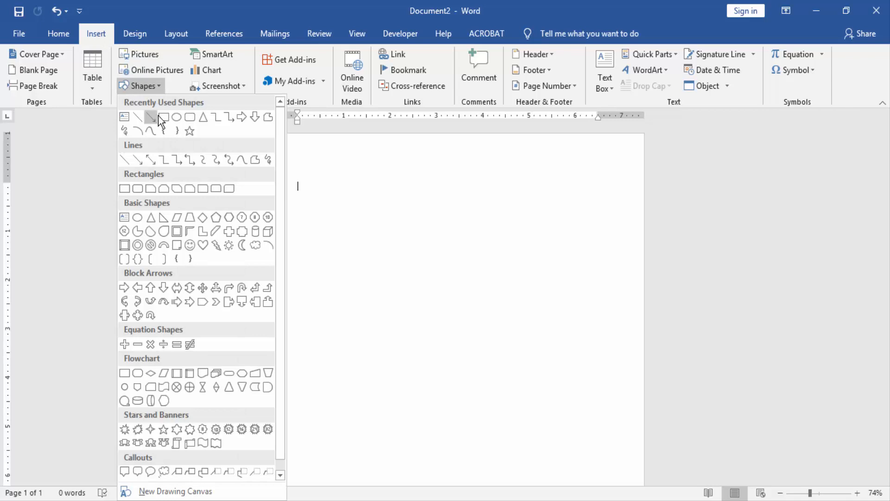
left_click(163, 117)
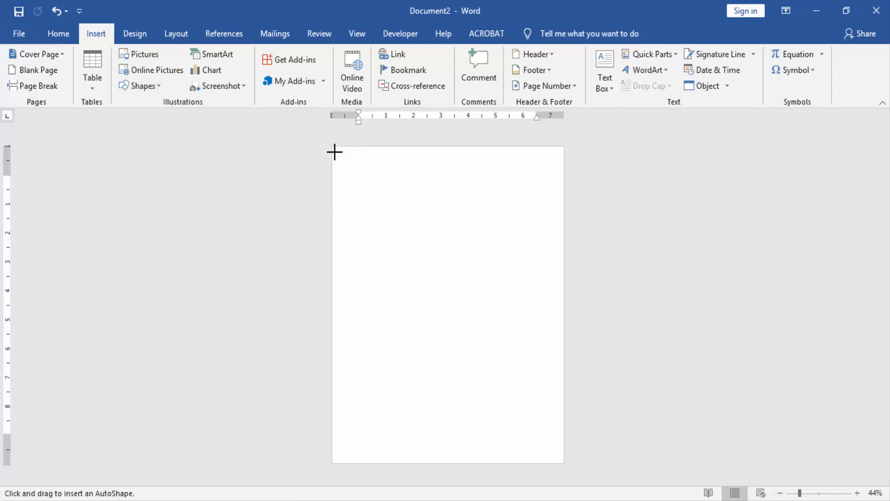
Draw a tall rectangle from the page's top-left corner covering about half its width
left_click_drag(334, 151, 436, 459)
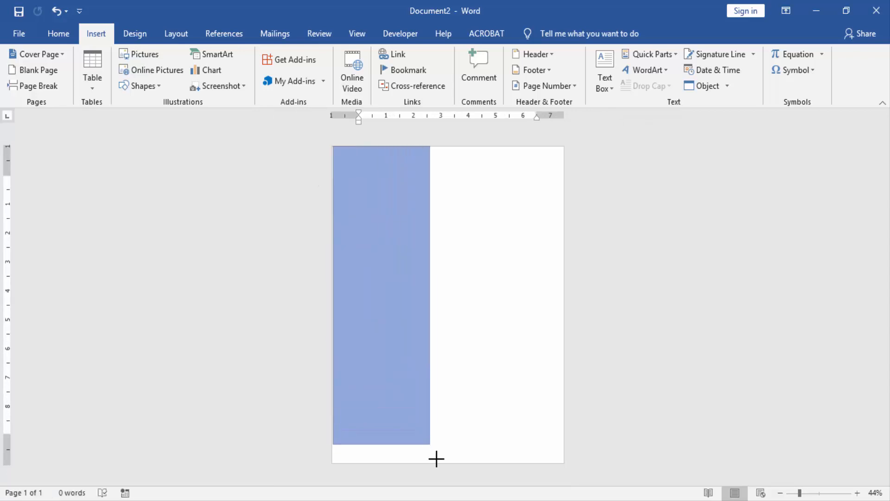
left_click_drag(436, 459, 463, 462)
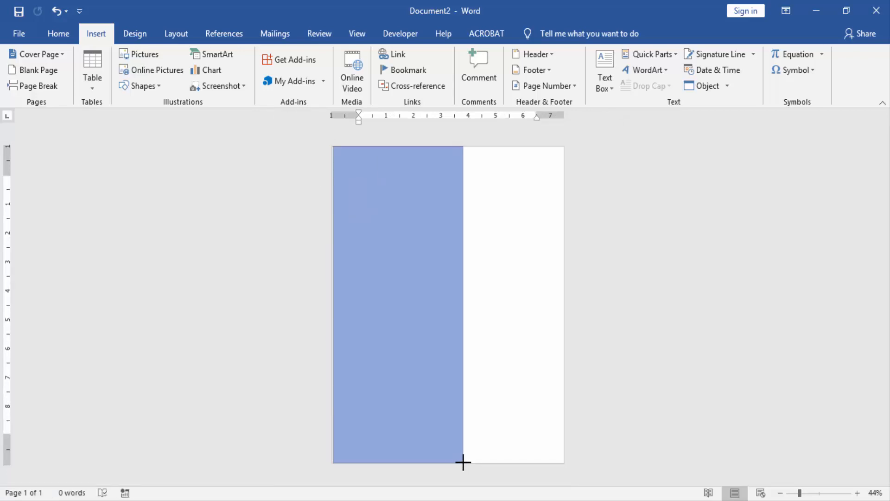
left_click_drag(333, 147, 463, 461)
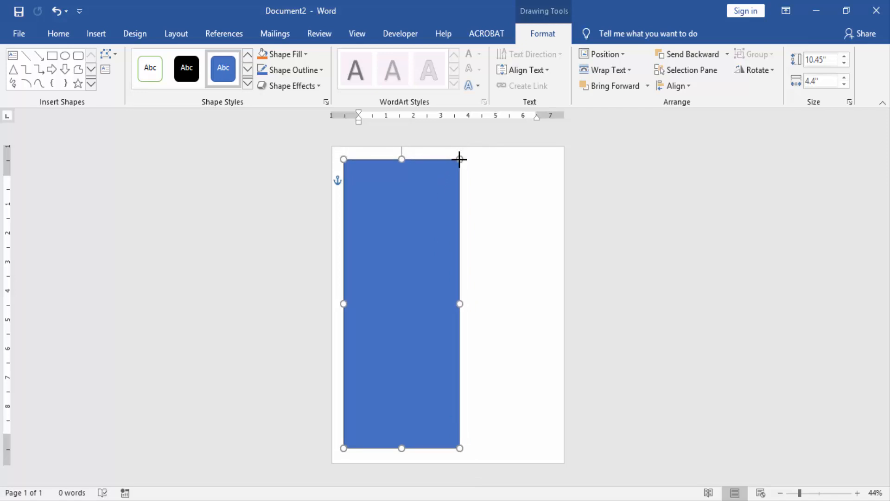
Shrink the rectangle slightly from its top-right corner to about 9.98 by 4.21 inches
left_click_drag(460, 158, 459, 168)
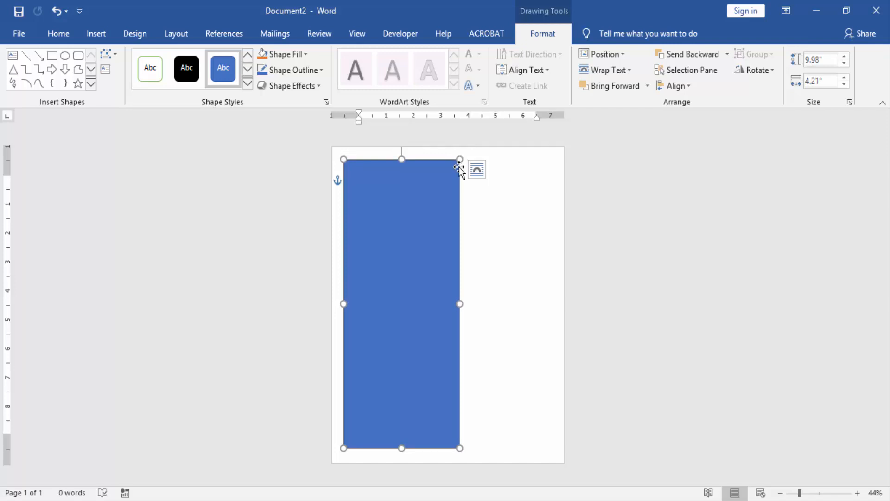
mouse_move(436, 187)
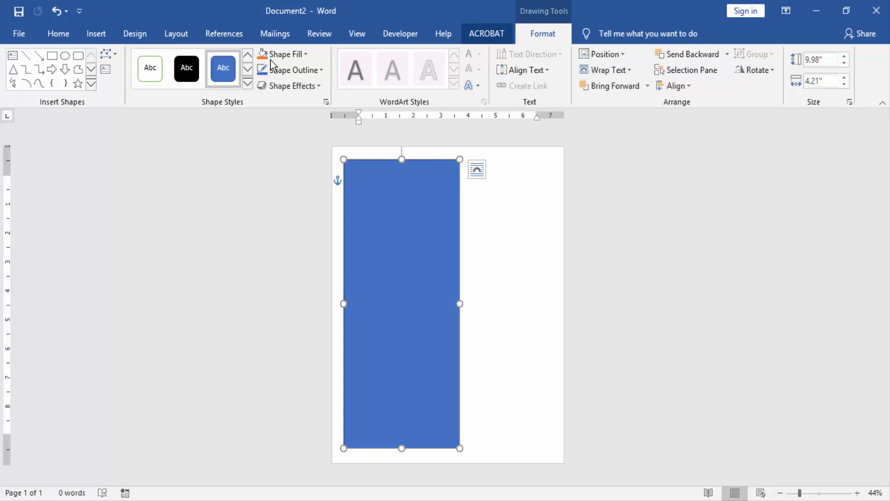
Give the rectangle No Fill and a black Shape Outline
left_click(284, 53)
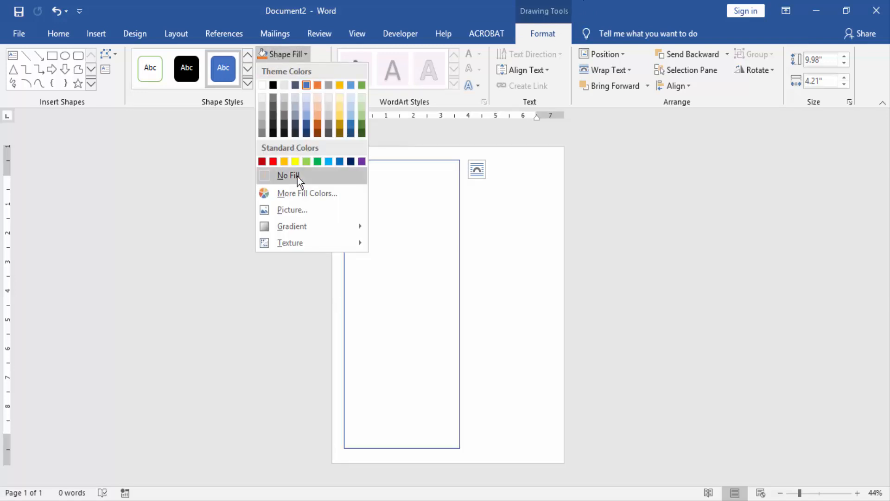
left_click(288, 175)
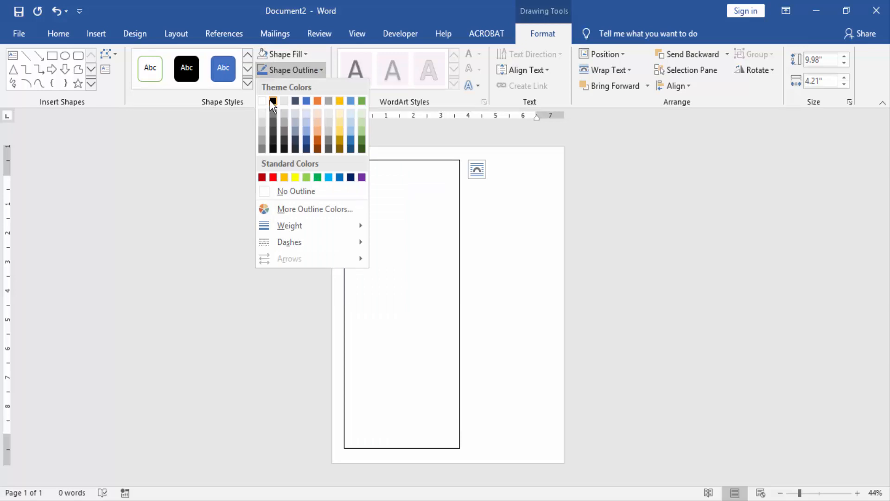
left_click(272, 101)
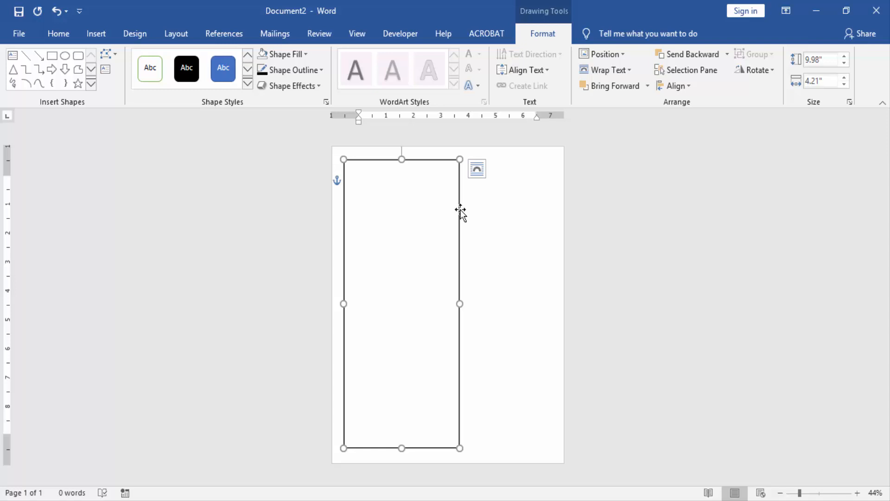
Paste a copy of the rectangle beside the original and select both rectangles
right_click(460, 210)
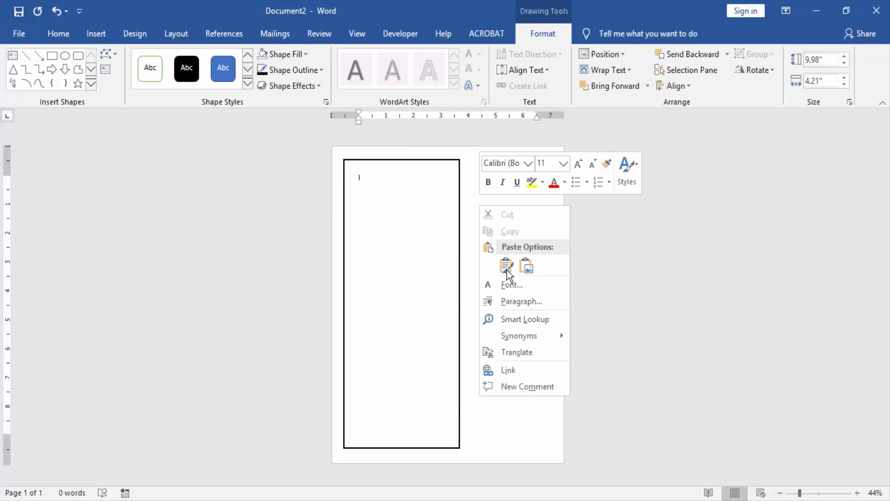
left_click(506, 265)
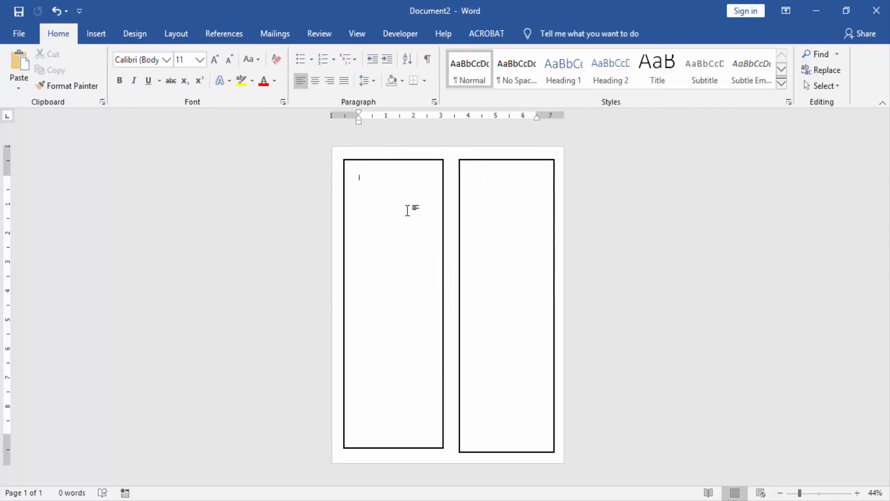
mouse_move(496, 161)
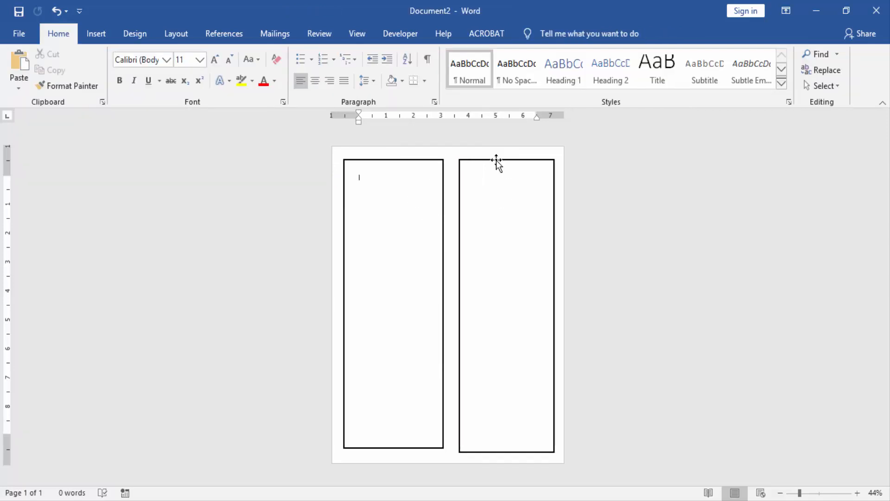
left_click(505, 162)
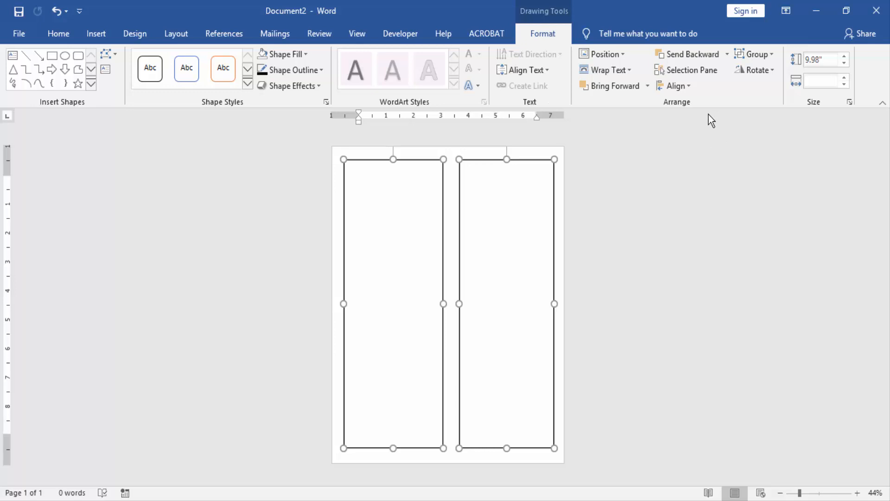
Align the two selected rectangles evenly using Format > Align
left_click(676, 85)
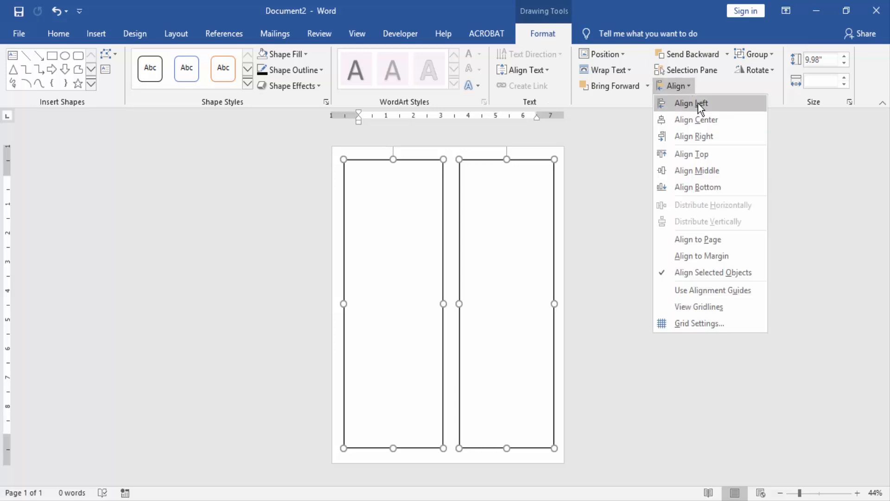
left_click(691, 103)
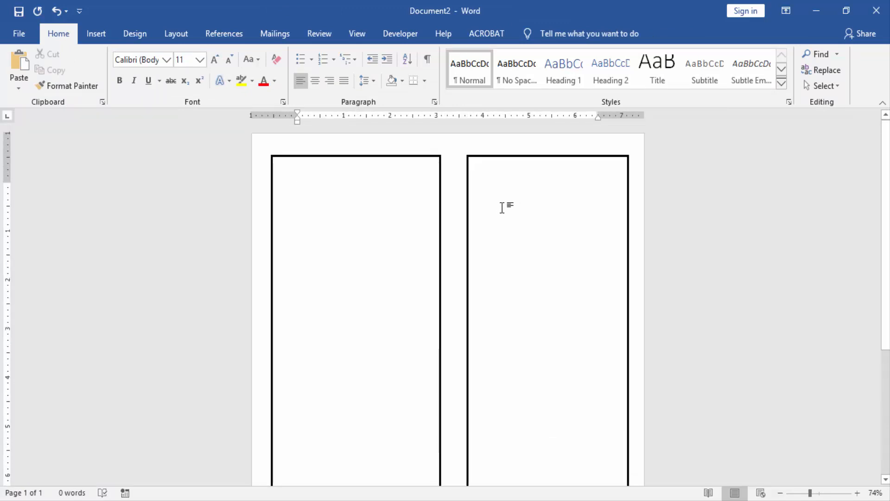
scroll("down", 3)
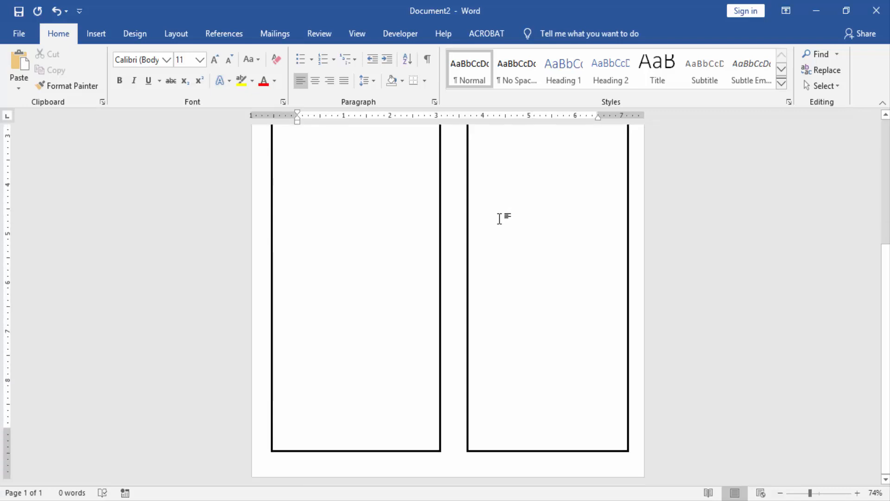
mouse_move(495, 227)
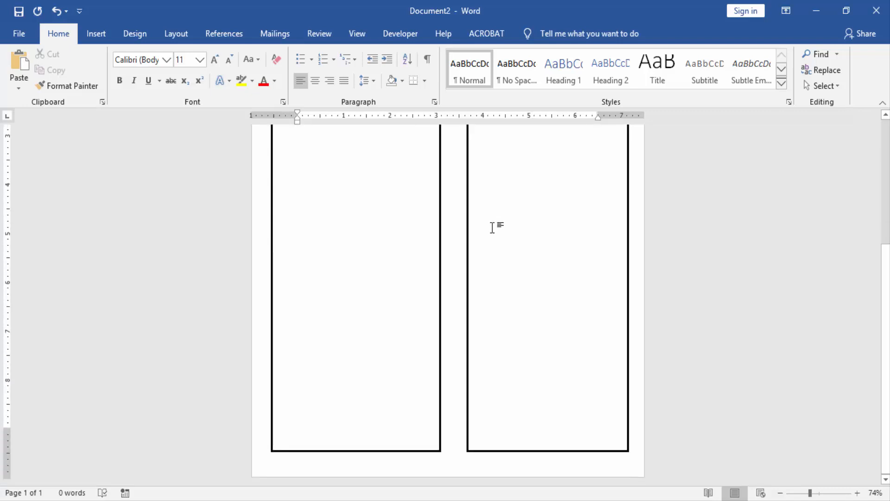